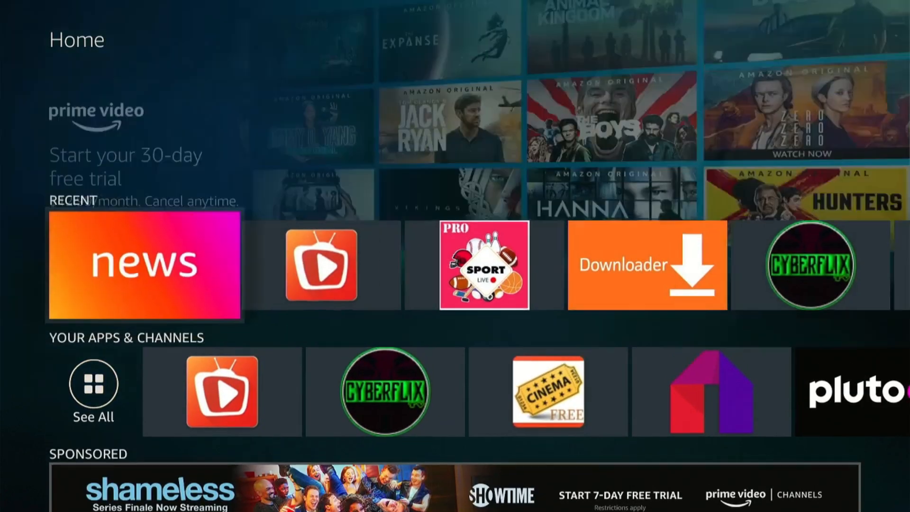
Step: Open Fire TV search and enter 'Mx' to get MX Player suggestions
click(58, 40)
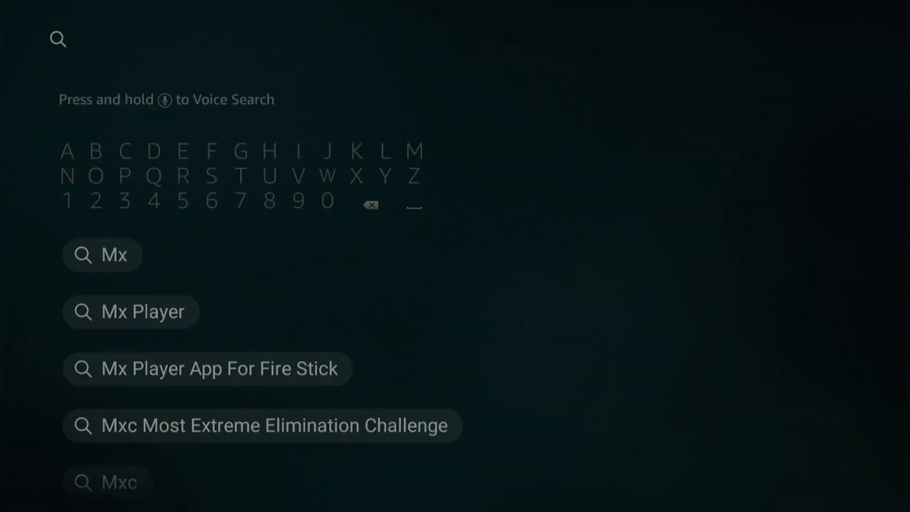
Step: Pick the Mx Player suggestion, install MX Player, and return to the home screen
click(145, 311)
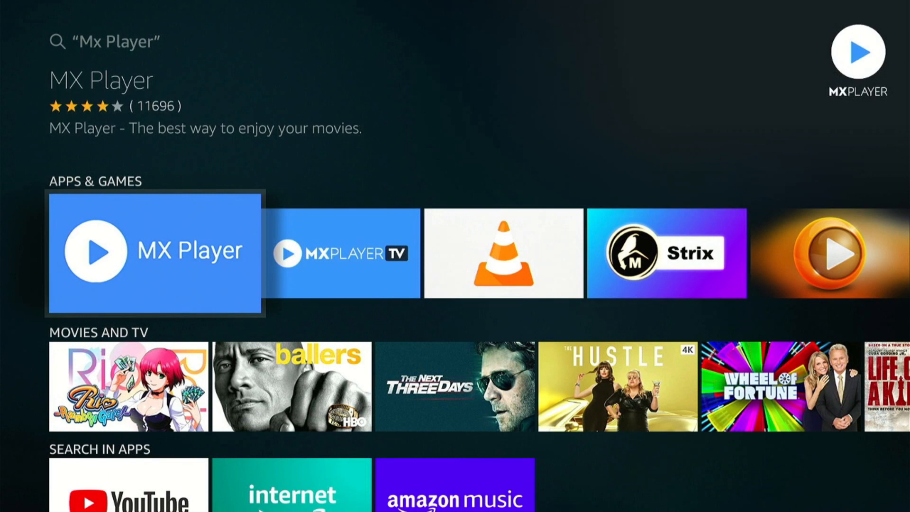
scroll(right, 3)
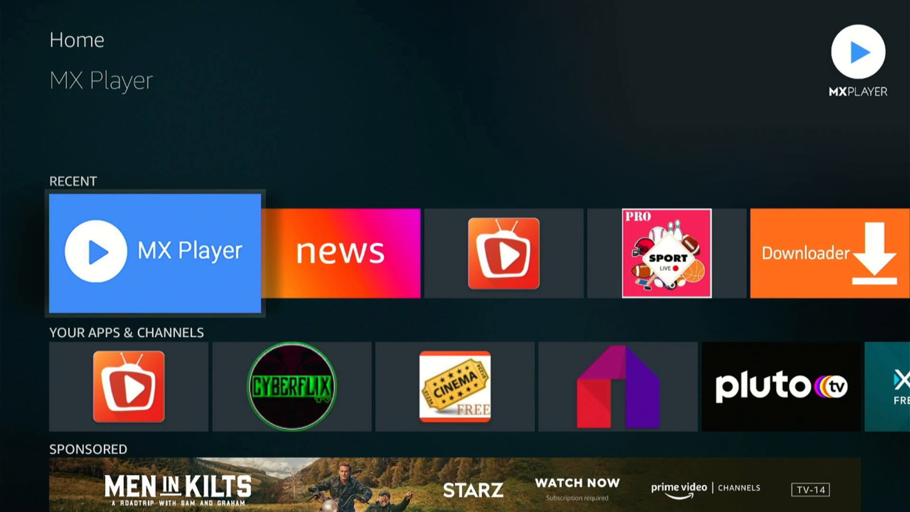
scroll(down, 3)
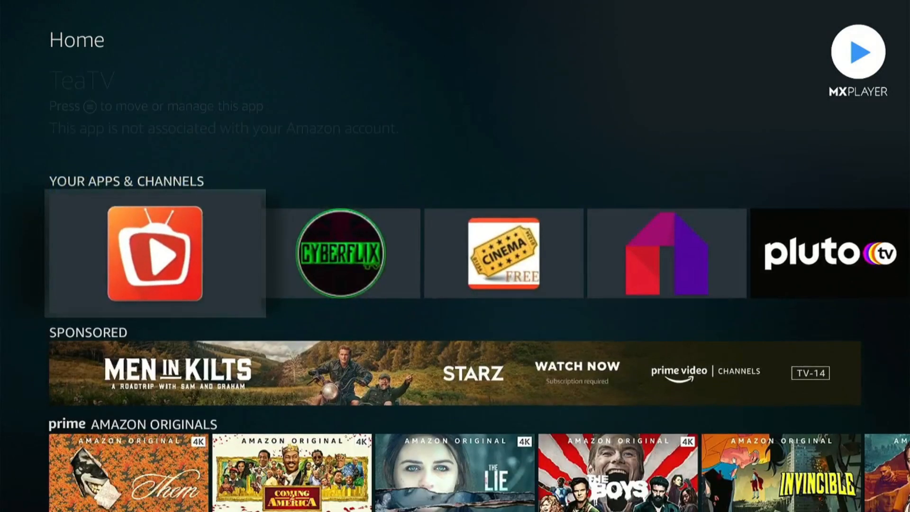
Step: Launch TeaTV and open its default video player choices
key(Right)
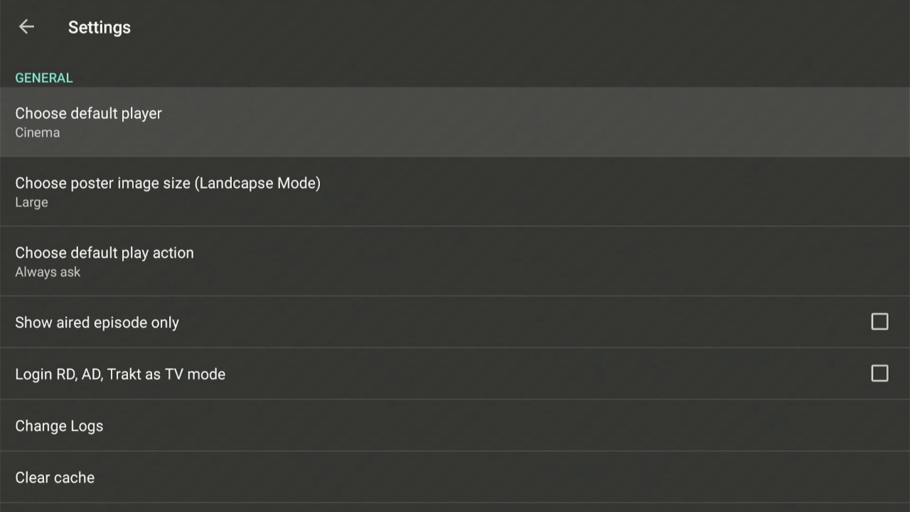
click(88, 120)
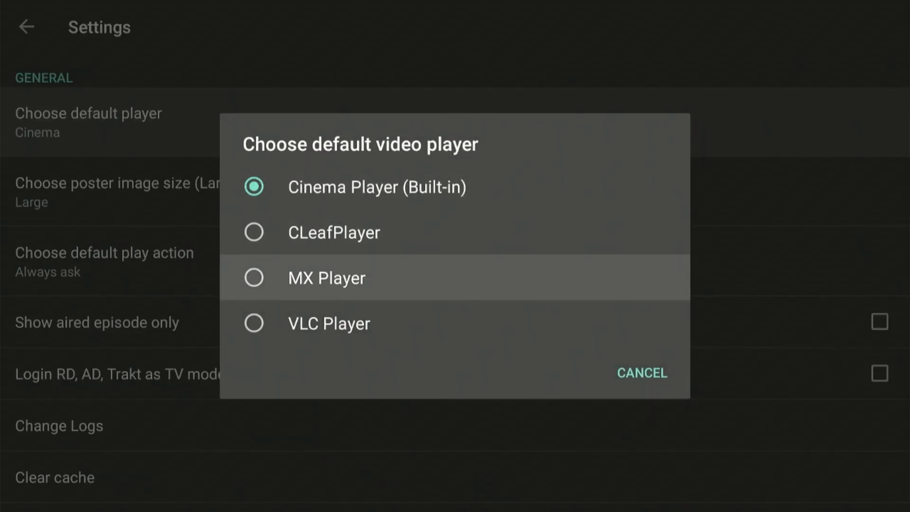
Step: Choose MX Player as TeaTV's default player, then open MX Player's app store page
click(326, 278)
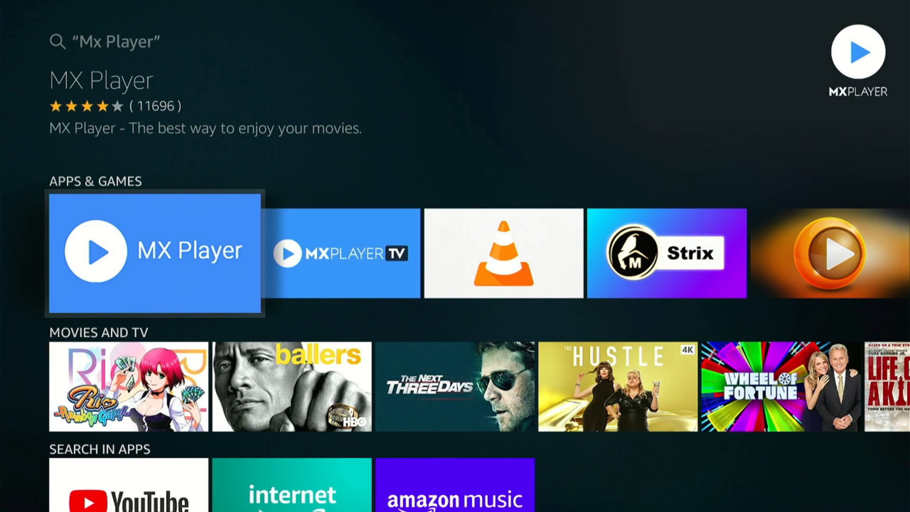
click(155, 253)
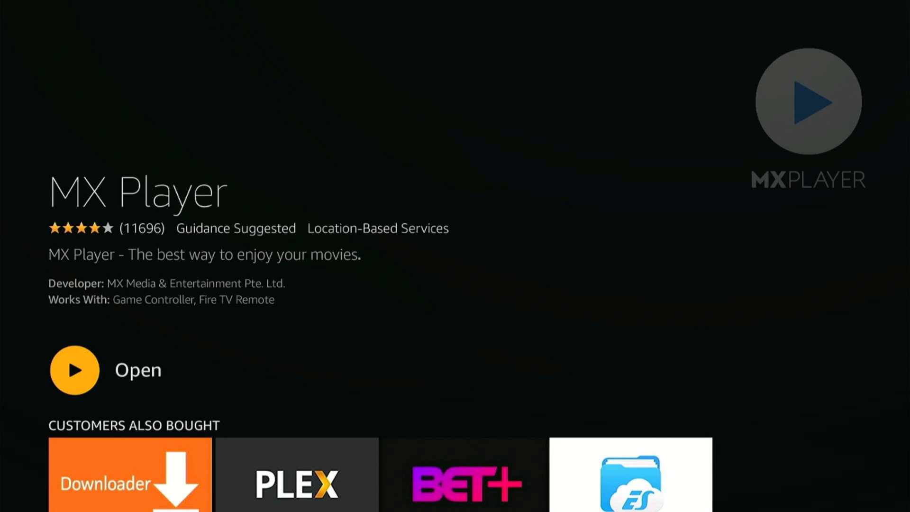